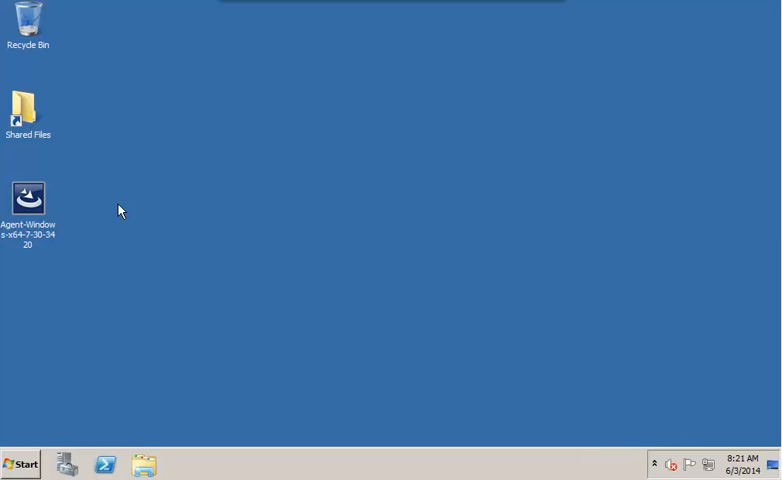
Launch the Agent-Windows installer from its desktop icon.
click(28, 196)
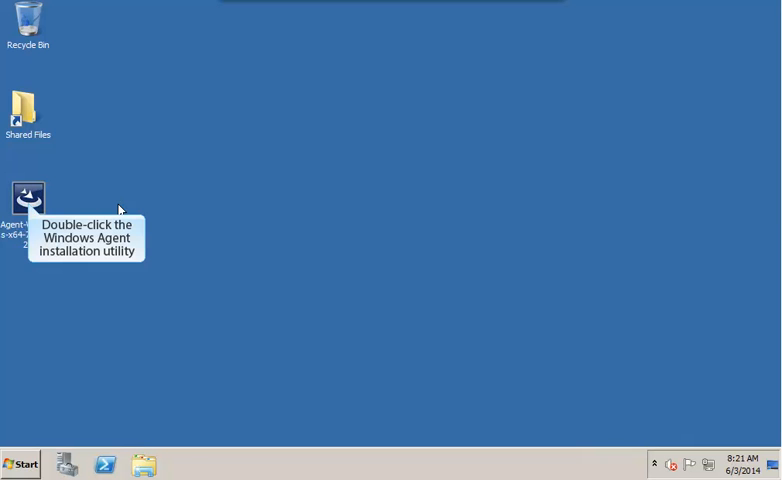
double_click(28, 196)
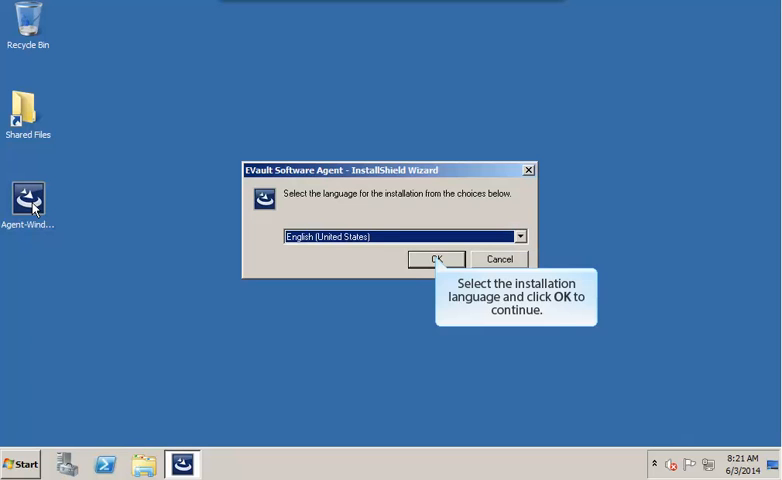
Accept English (United States) as the installation language.
click(436, 260)
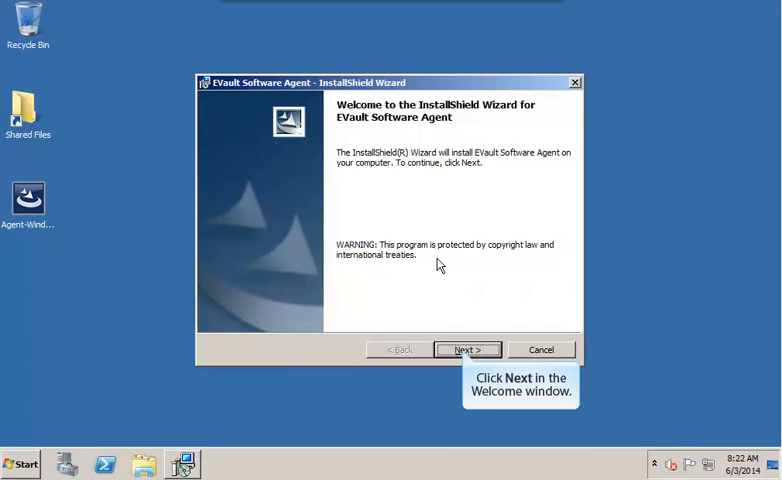
Continue past Welcome and show the Release Notes on the Support Information page.
click(468, 348)
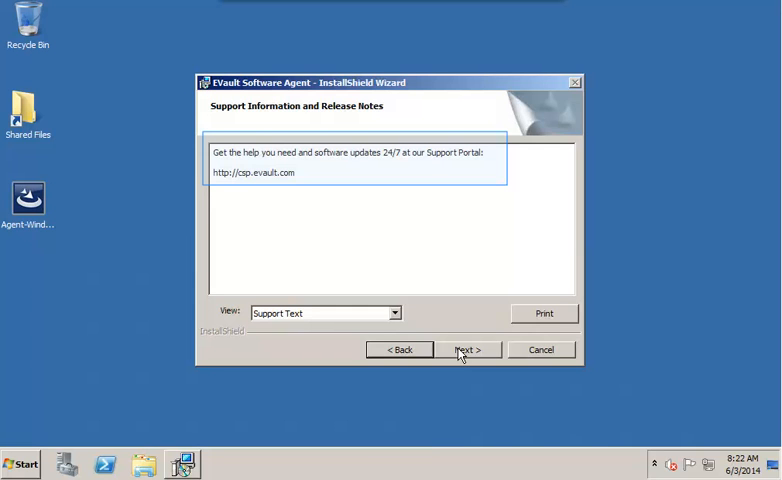
mouse_move(470, 348)
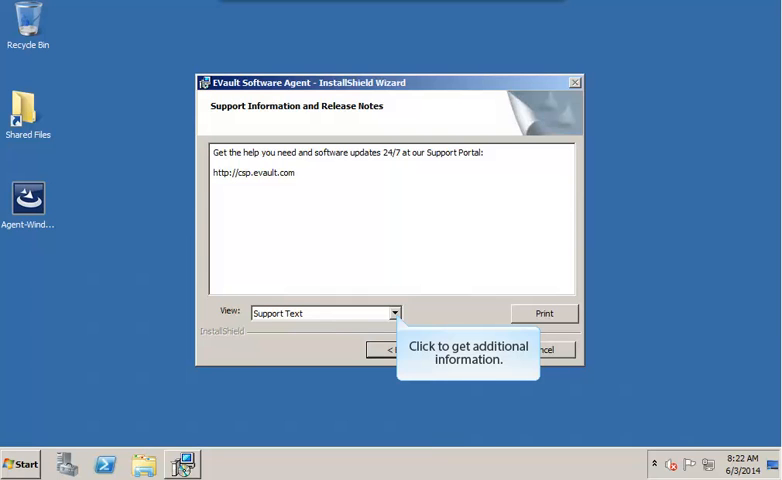
click(394, 312)
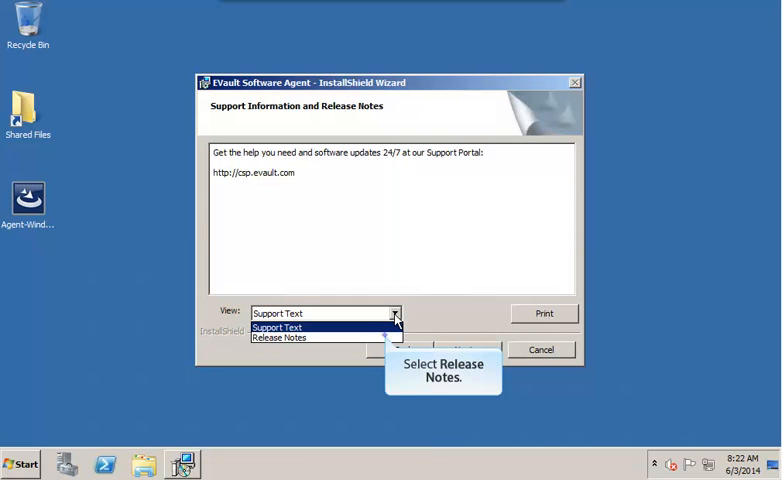
click(278, 336)
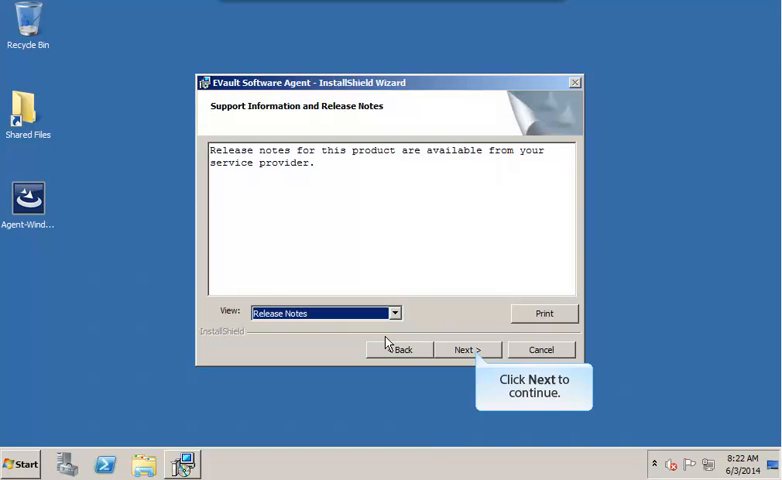
Scroll through the license text and choose 'I accept the terms in the license agreement'.
click(468, 348)
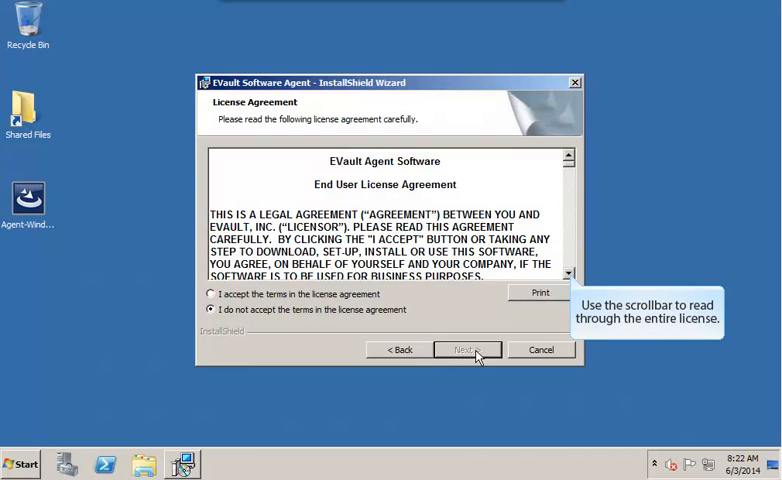
click(568, 276)
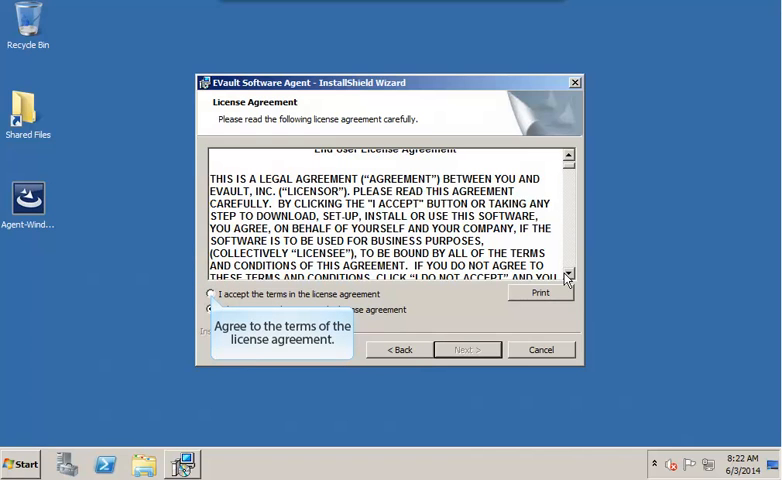
click(210, 294)
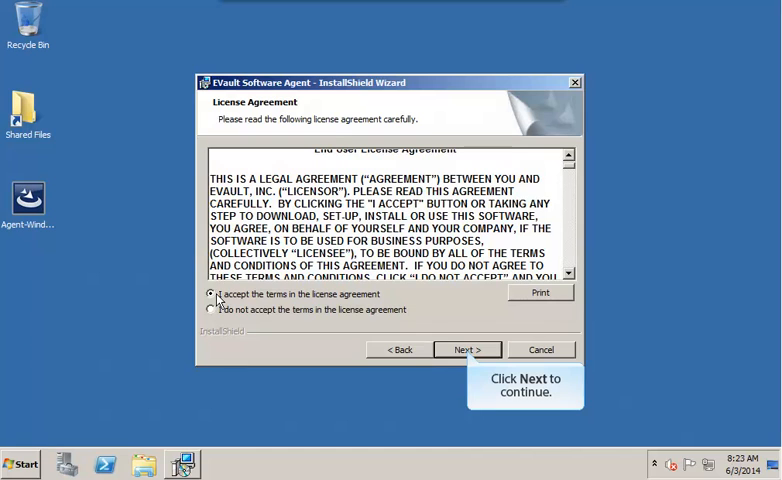
Proceed to Setup Type and choose a Custom installation.
click(466, 348)
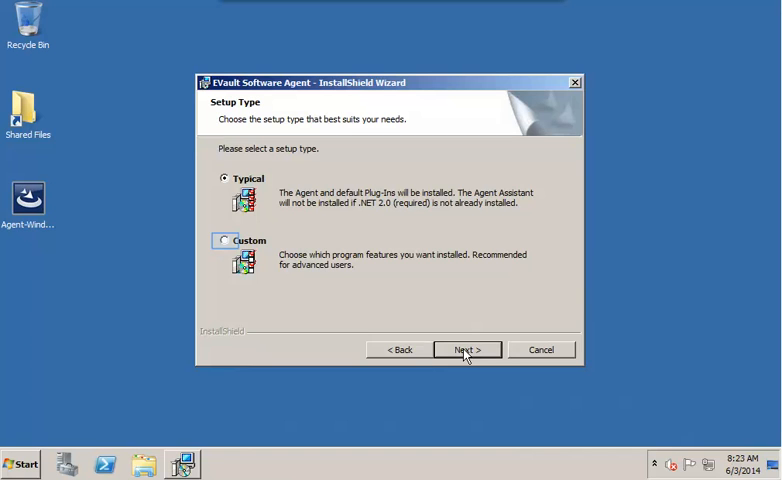
mouse_move(248, 240)
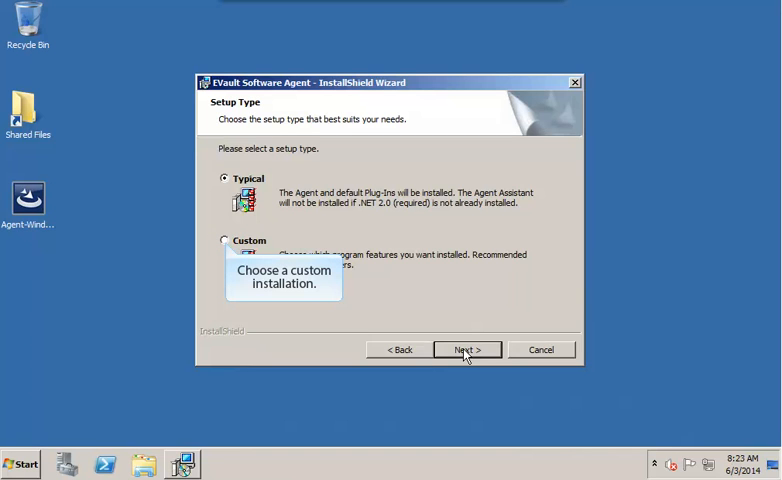
click(224, 240)
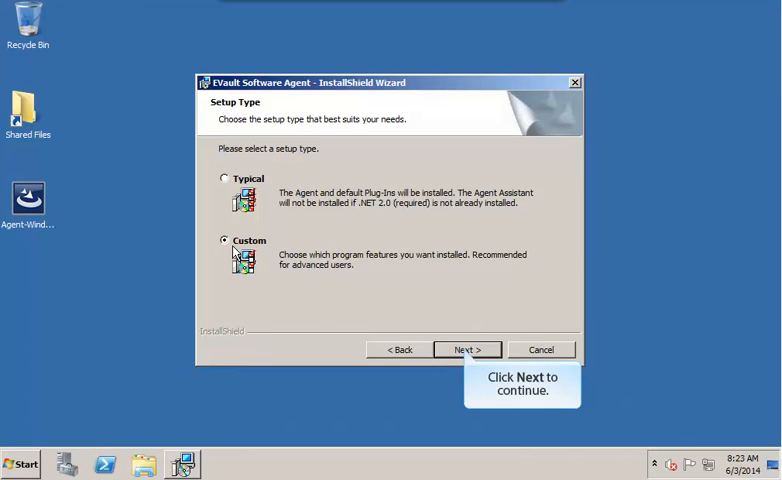
Proceed to the Logon Credentials for Agent Services page.
click(466, 348)
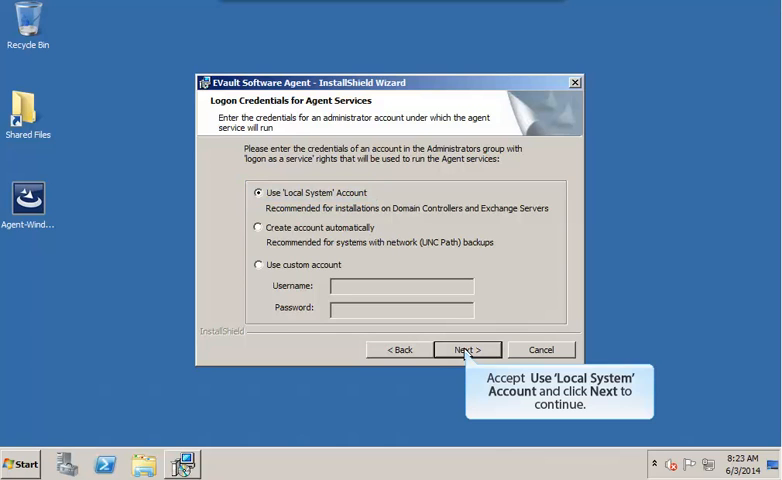
Keep 'Use Local System Account' and reach the Destination Folder page.
click(466, 348)
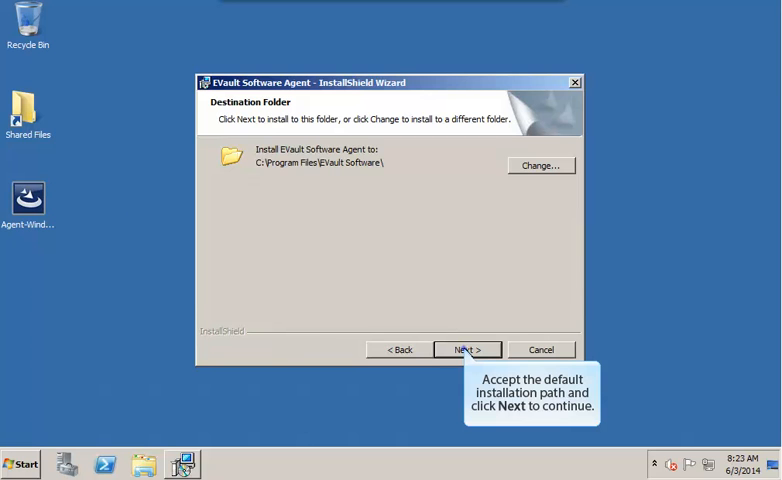
Keep C:\Program Files\EVault Software\ and select the Image Plug-in in Custom Setup.
click(466, 348)
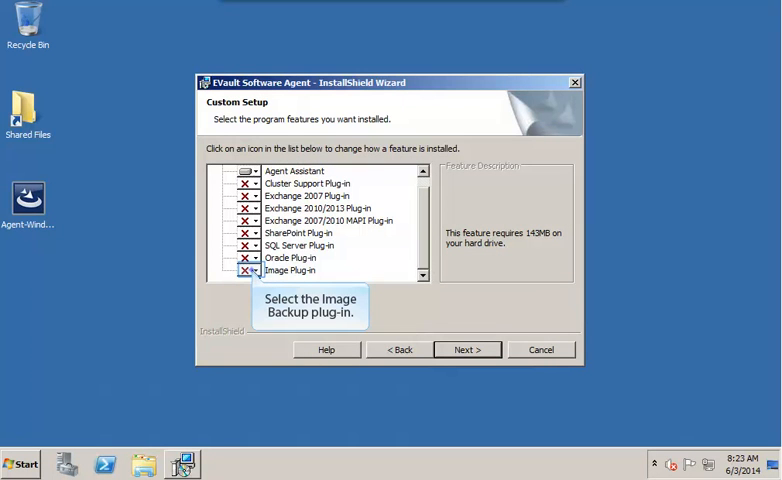
click(248, 270)
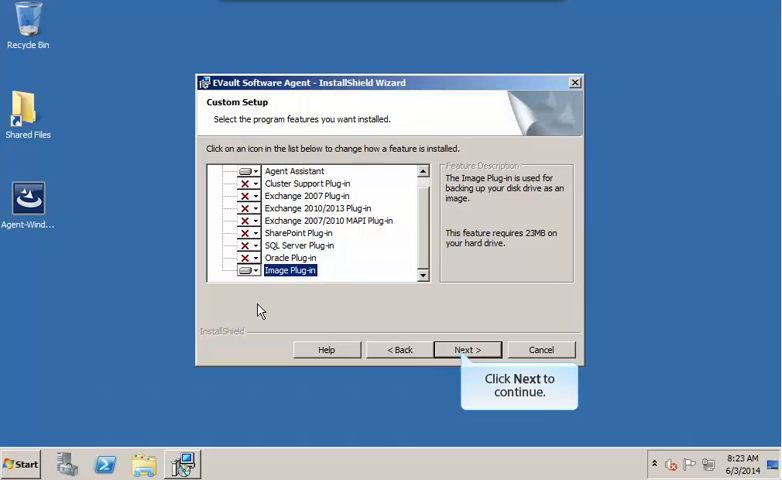
Set the registration network address to 'portal', keeping port 8086.
click(466, 348)
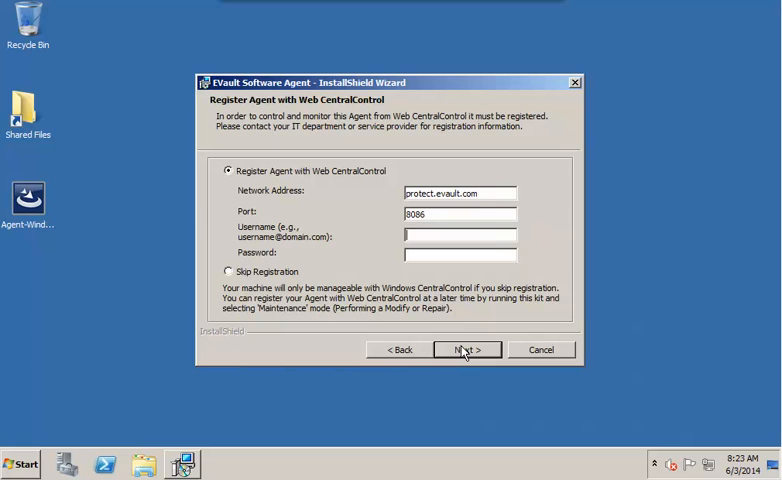
click(460, 192)
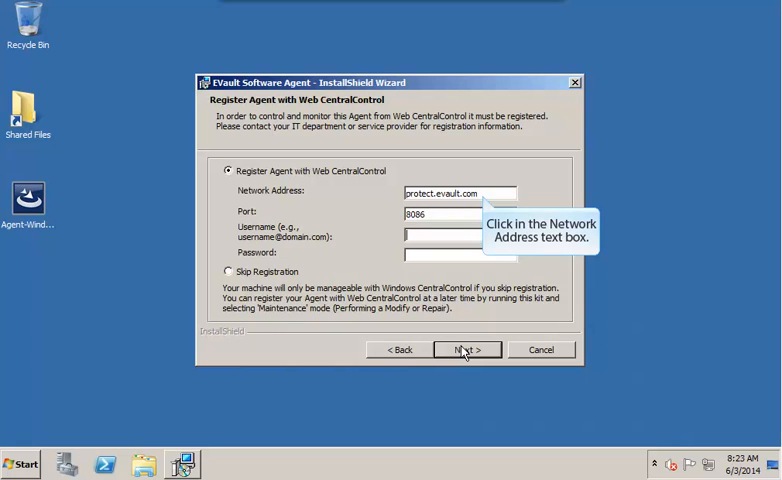
click(460, 192)
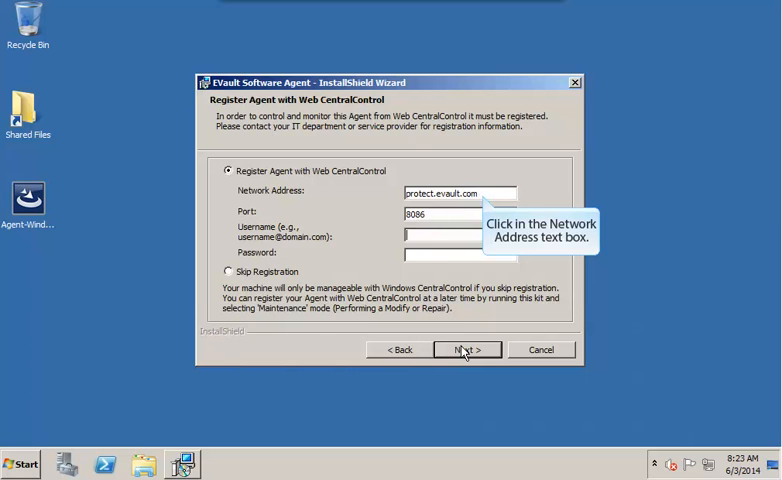
click(464, 348)
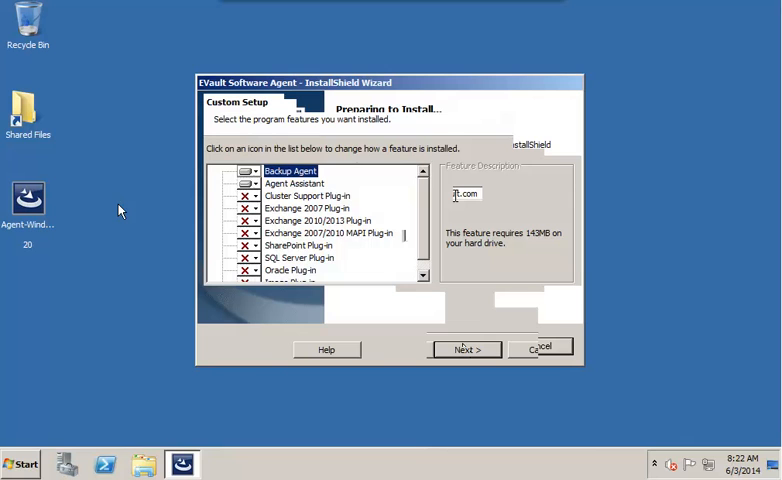
mouse_move(466, 192)
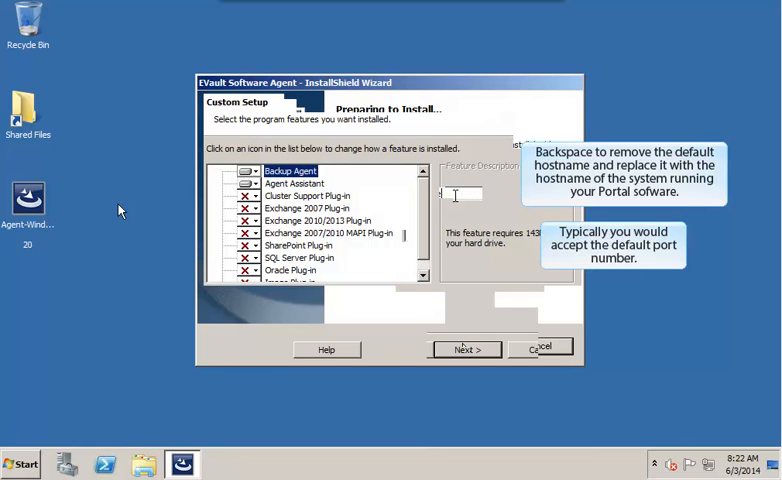
text(port)
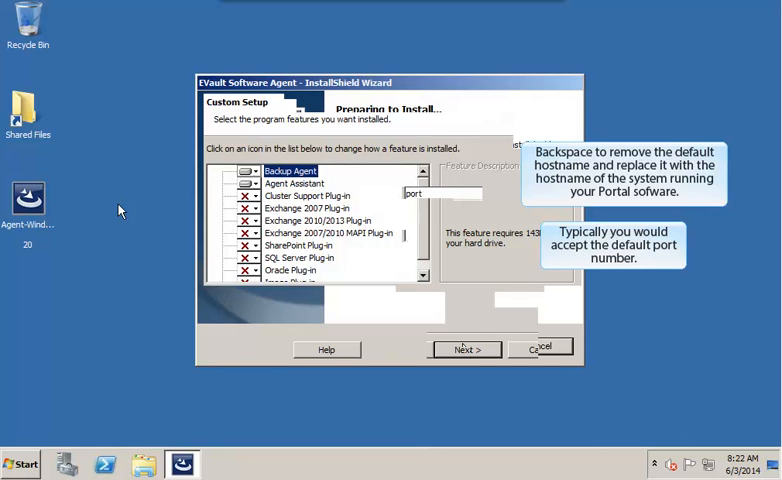
text(a)
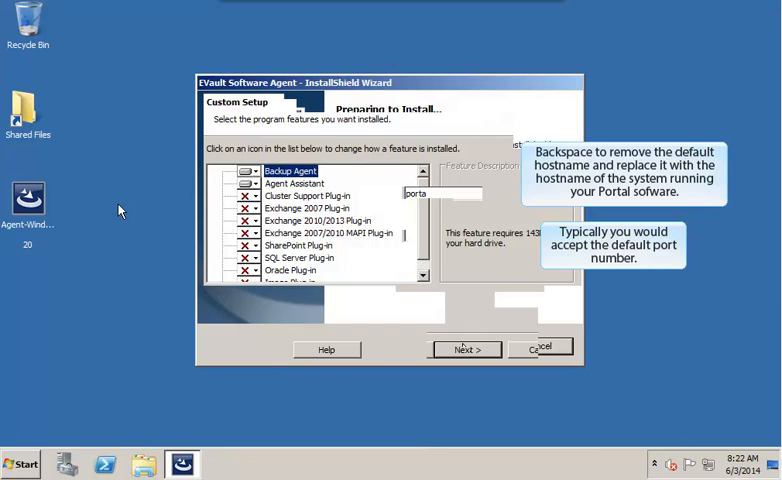
click(466, 348)
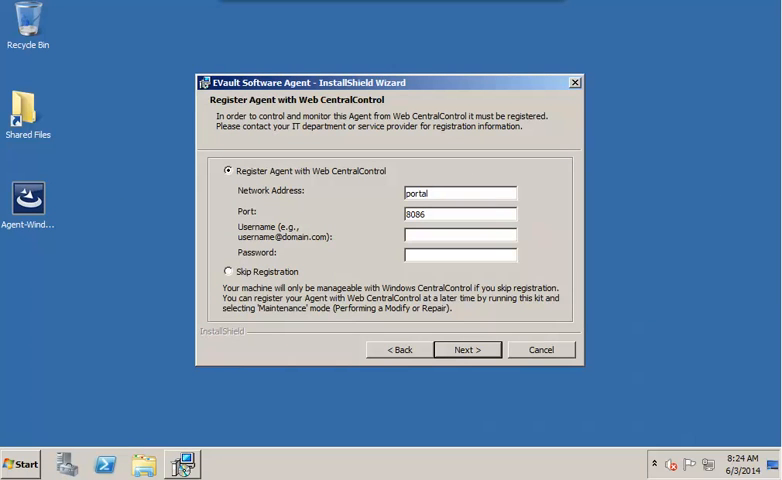
Enter Portal user admin@mrp with its password and reach Ready to Install.
click(456, 234)
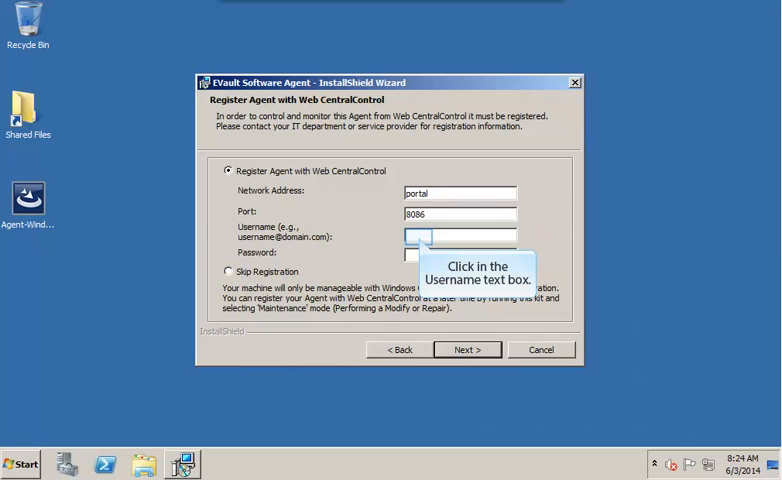
click(418, 236)
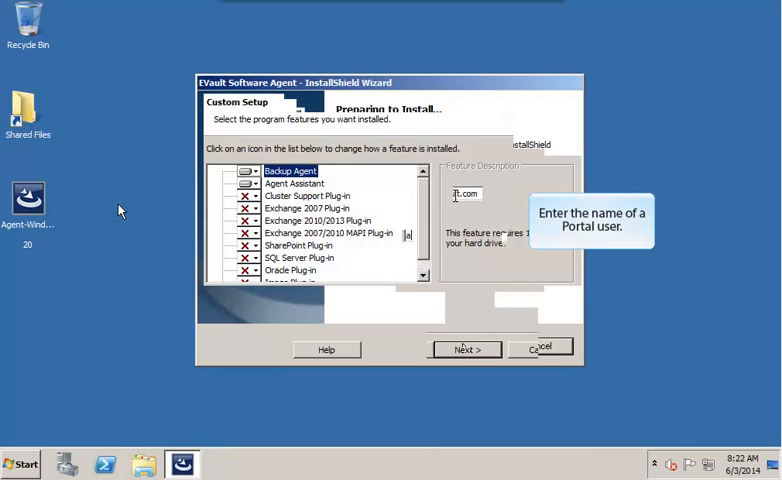
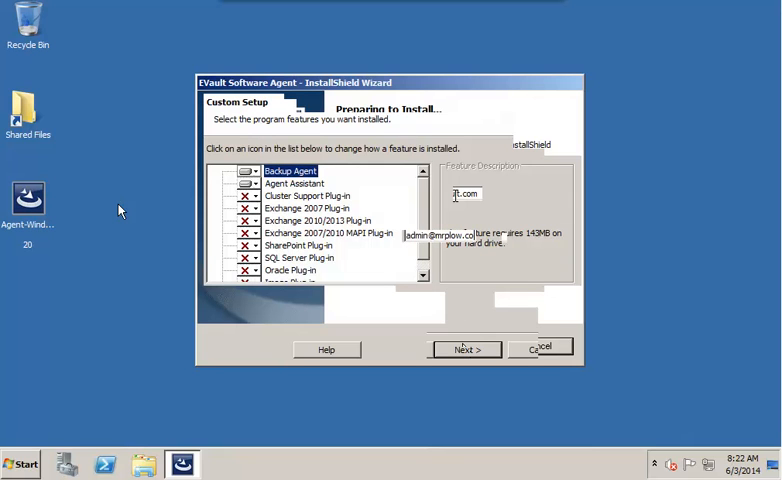
click(466, 348)
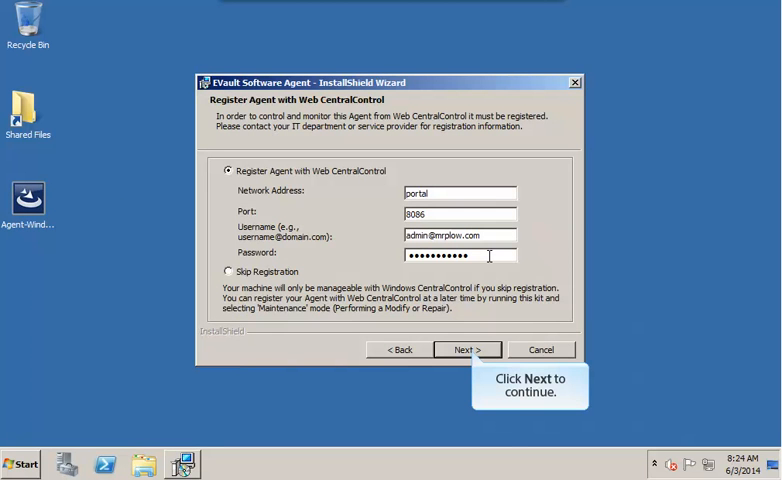
click(466, 348)
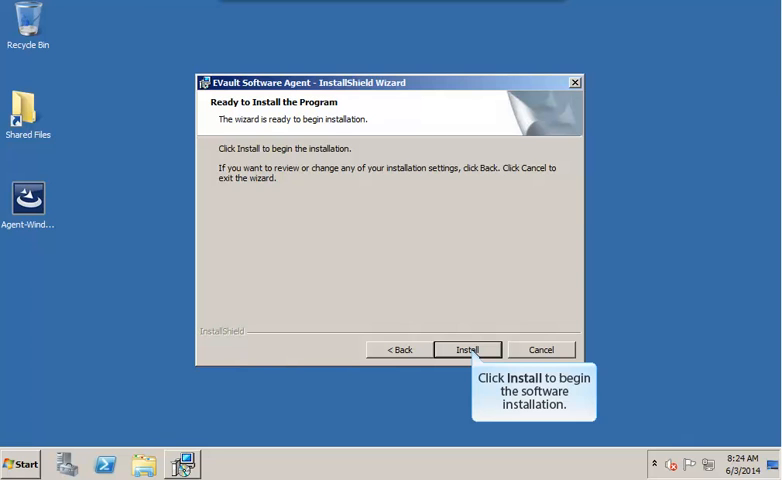
Begin installing the EVault agent from the Ready to Install page.
click(468, 348)
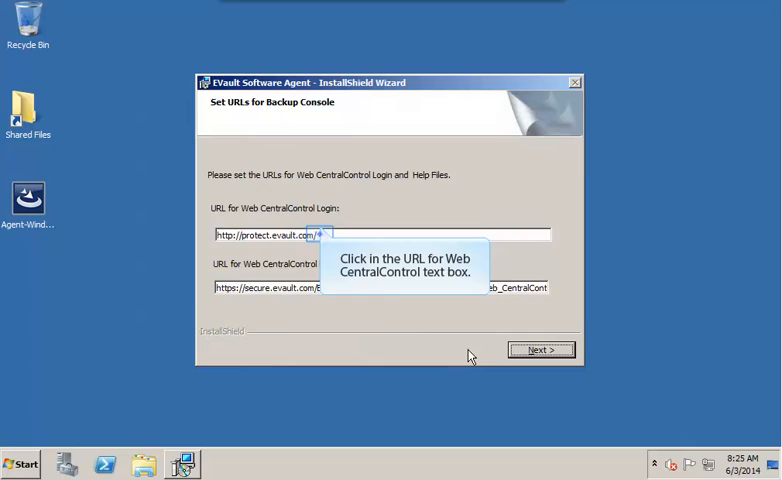
Enter 'portal' as the Web CentralControl login URL and accept the backup console URLs.
click(540, 348)
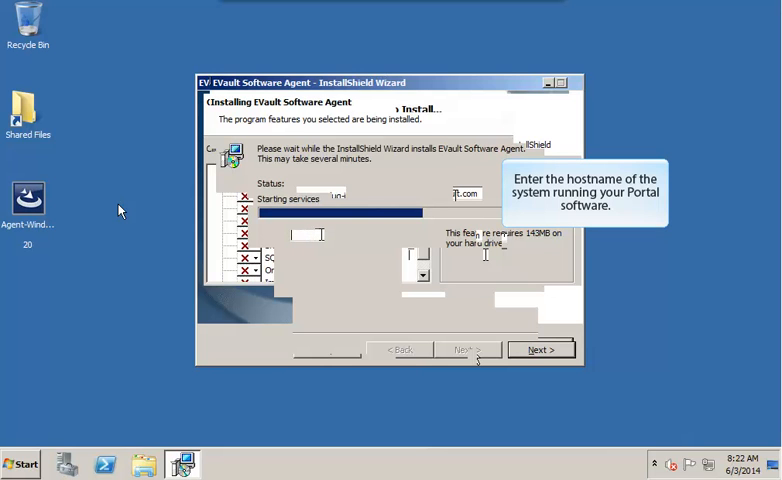
text(portal)
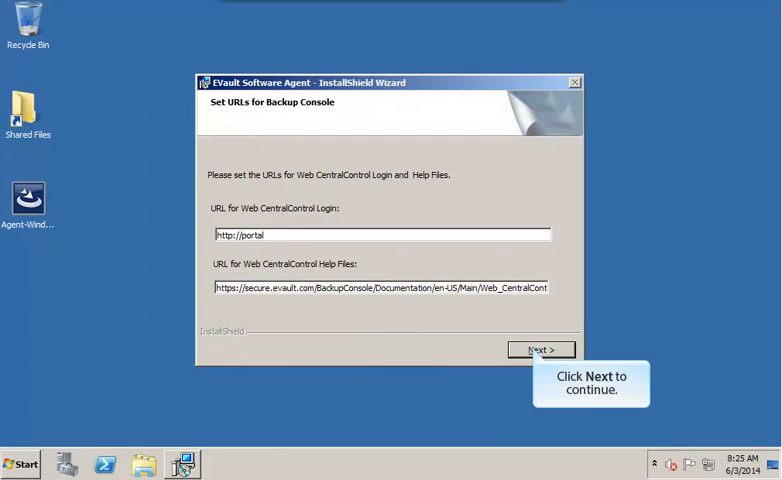
click(542, 348)
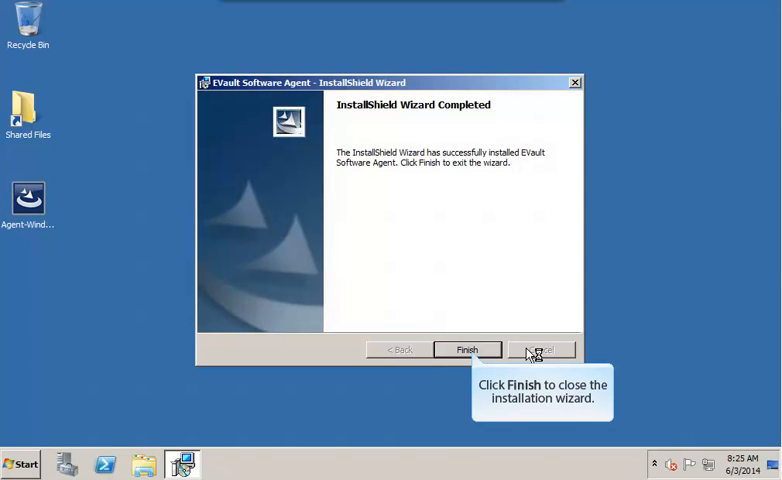
Finish the completed wizard and confirm restarting the server now.
click(468, 348)
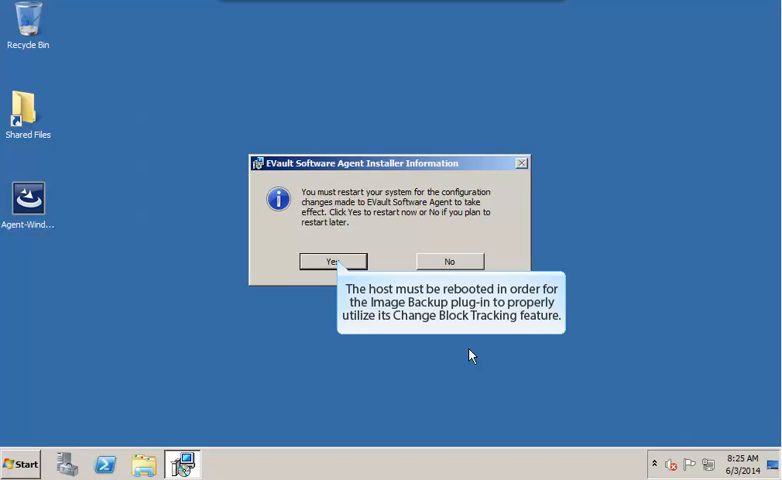
click(332, 260)
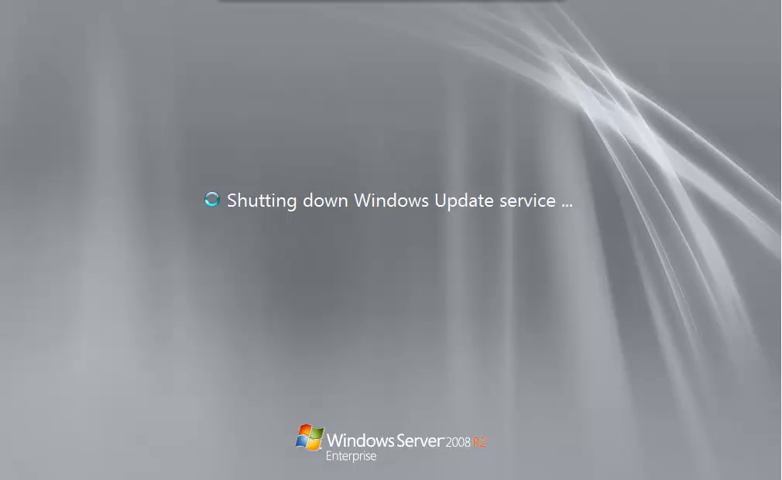